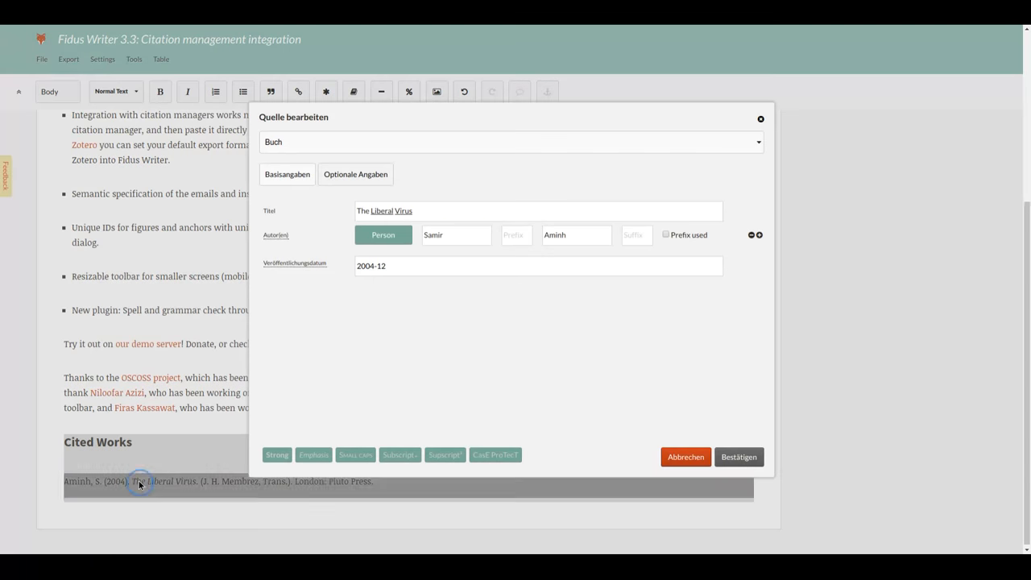
Check the author last name Amin in the Quelle bearbeiten dialog and close it.
{"action": "left_click", "coordinate": [577, 236]}
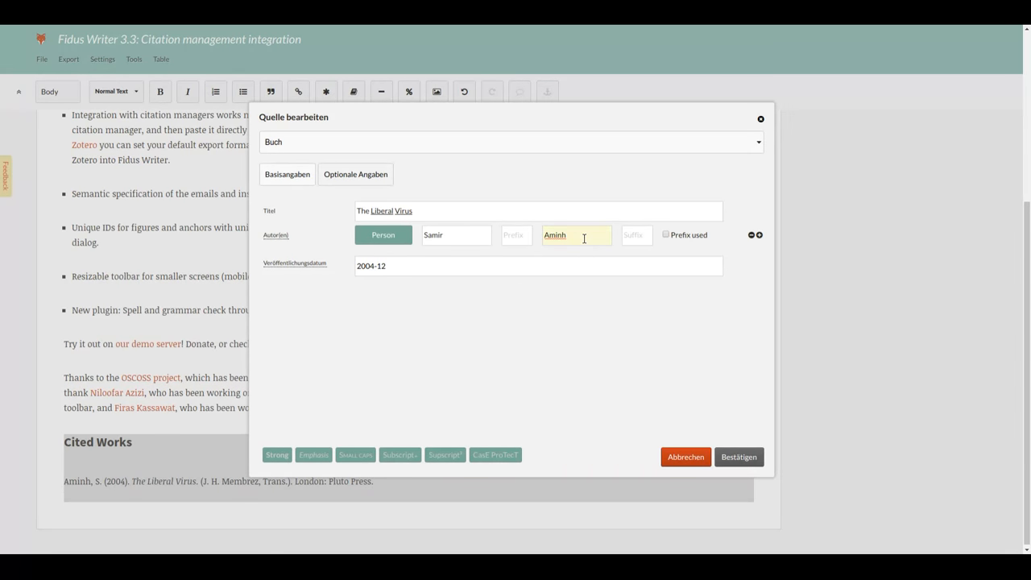
{"action": "key", "text": "Backspace"}
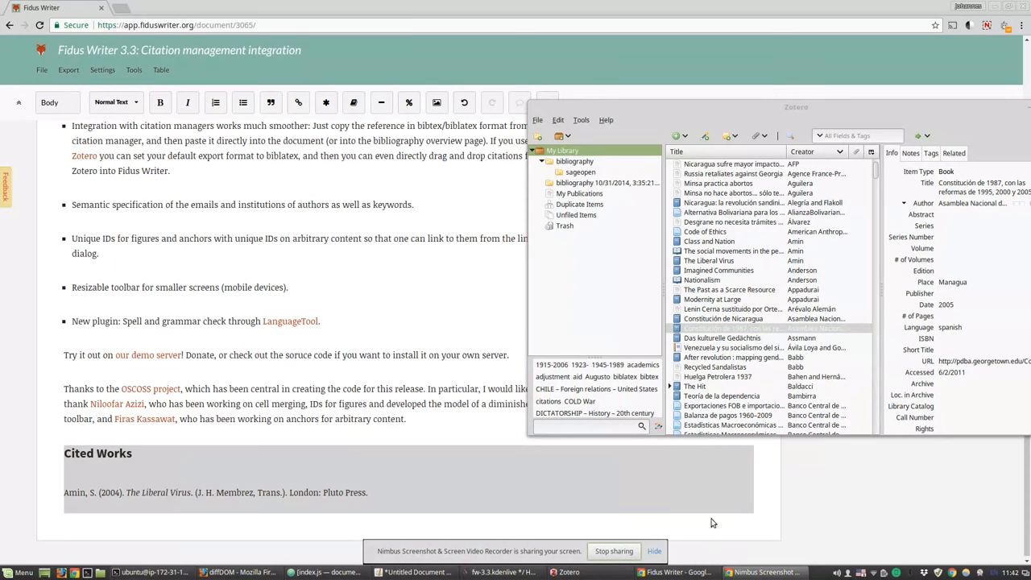
Drag Modernity at Large from the Zotero library into the document after the resizable toolbar bullet.
{"action": "left_click", "coordinate": [712, 298]}
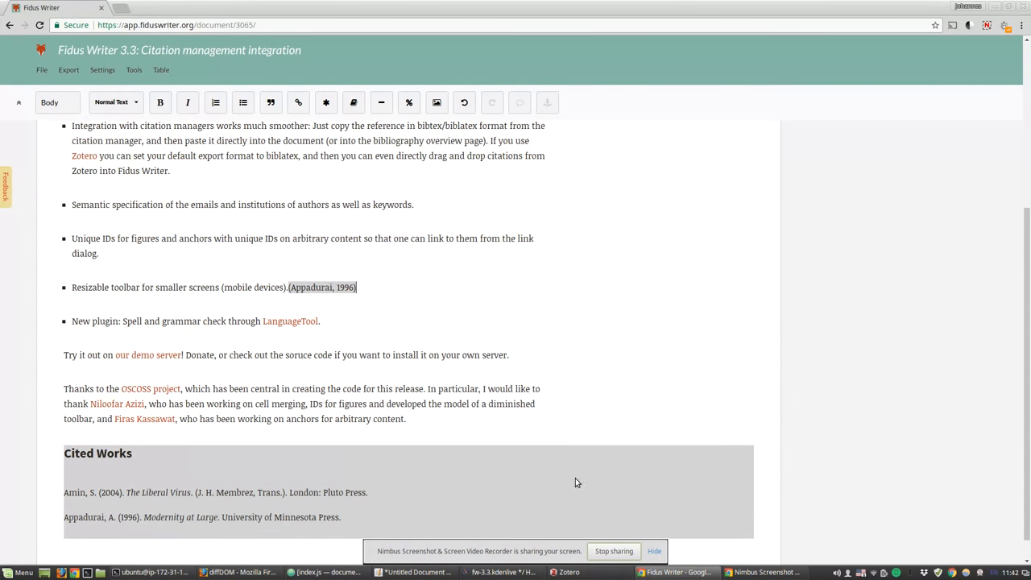
{"action": "left_click", "coordinate": [569, 572]}
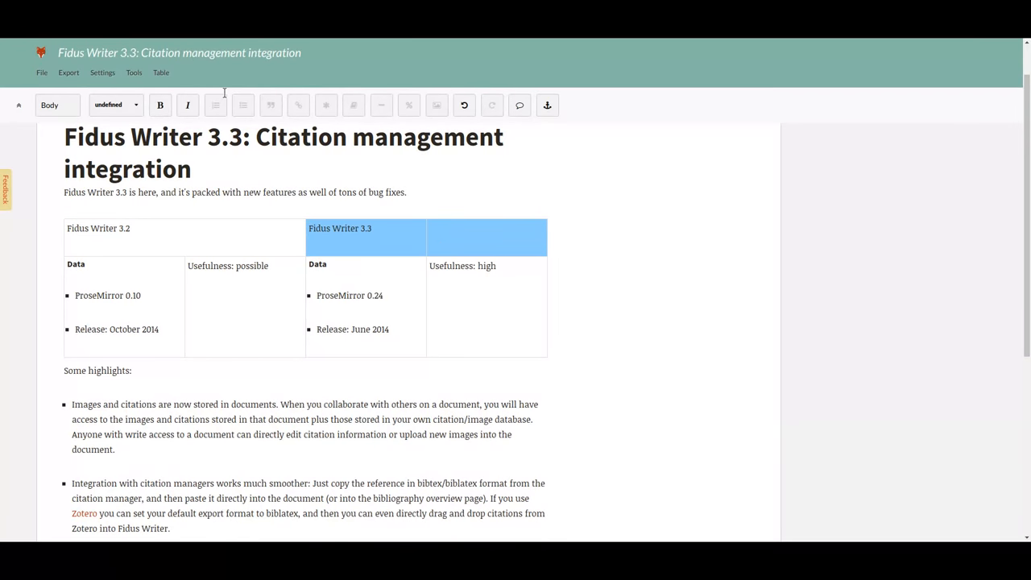
Merge the top-row version cells across two columns each and toggle that row as a header row.
{"action": "left_click", "coordinate": [161, 72]}
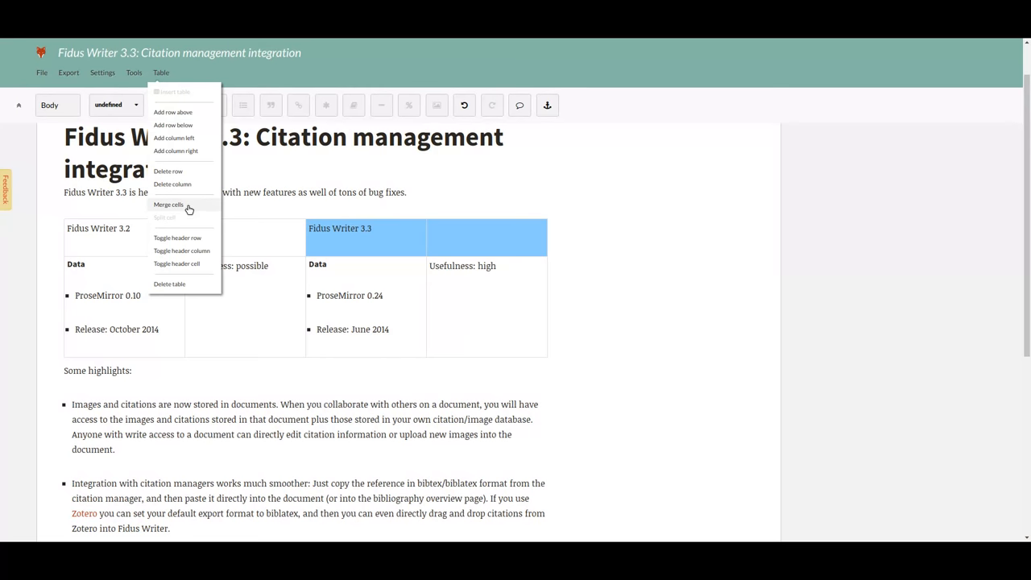
{"action": "left_click", "coordinate": [167, 203]}
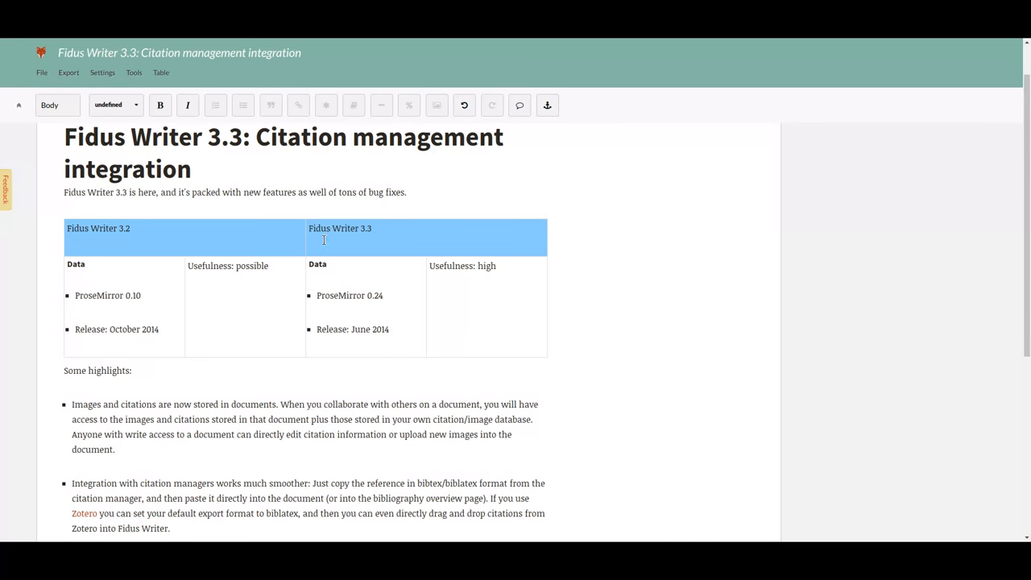
{"action": "left_click", "coordinate": [161, 73]}
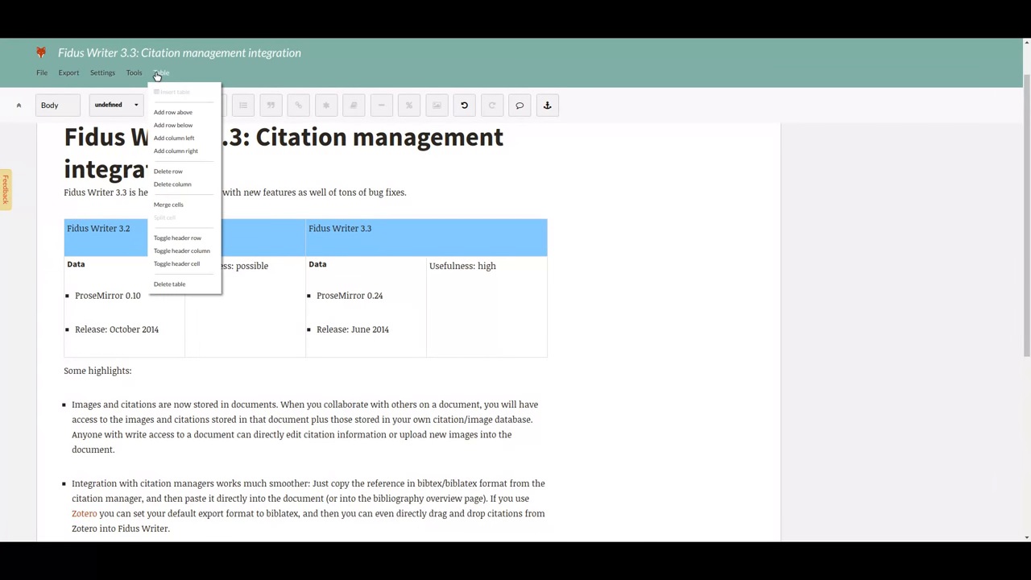
{"action": "mouse_move", "coordinate": [177, 239]}
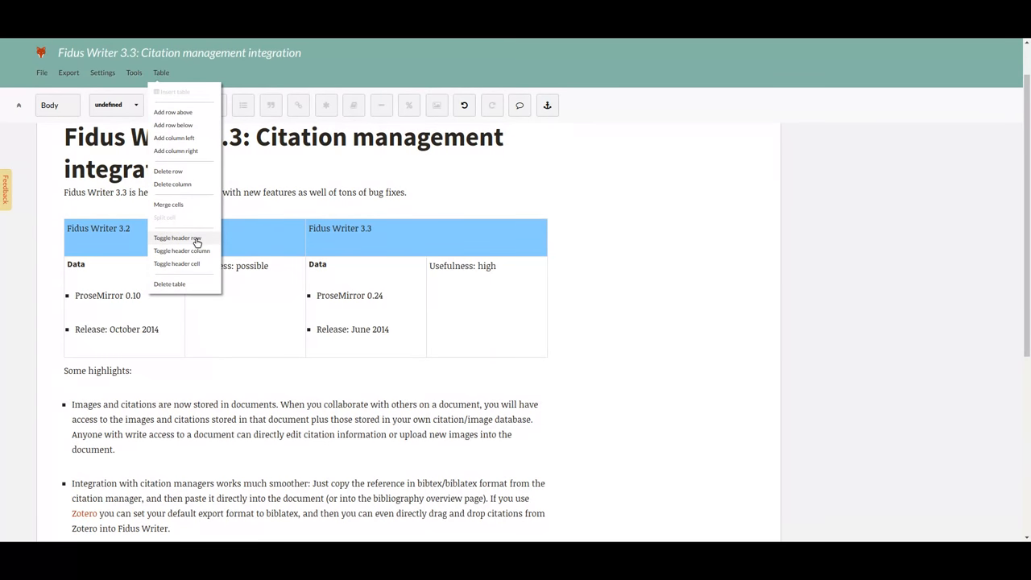
{"action": "left_click", "coordinate": [177, 237]}
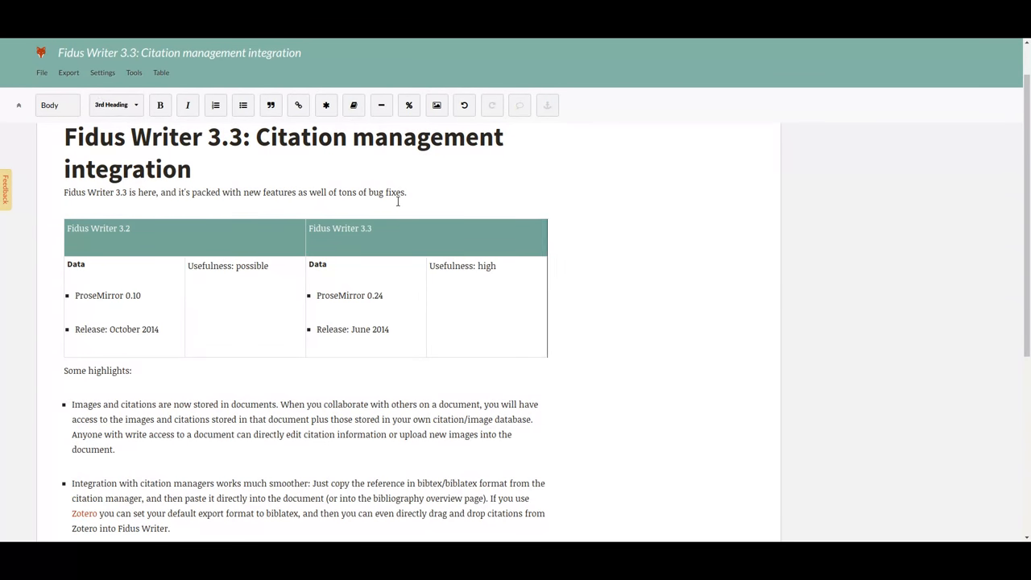
{"action": "left_click", "coordinate": [298, 106]}
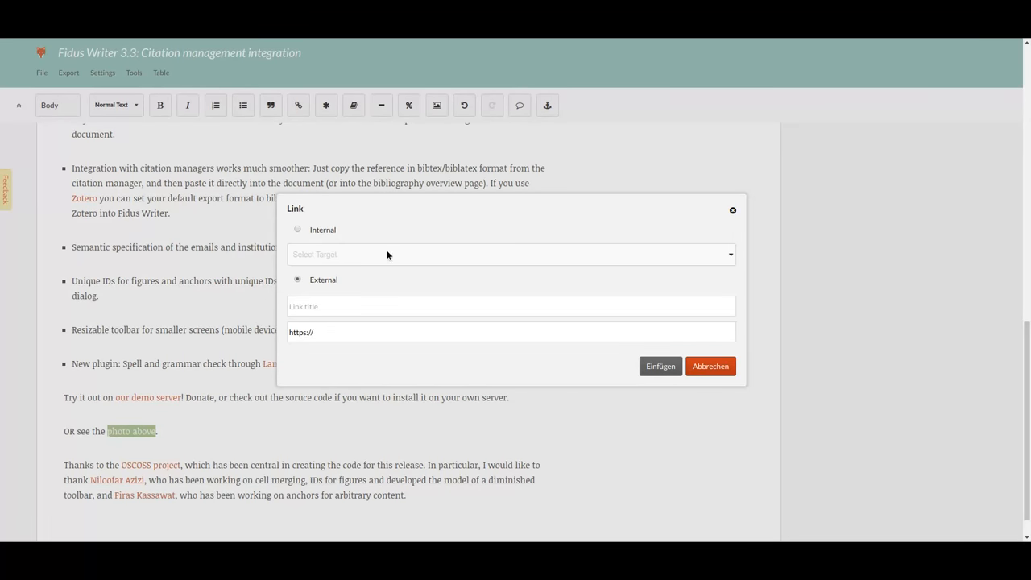
Insert an internal link from 'photo above' to the figure 'photo 1: Teaching about git'.
{"action": "left_click", "coordinate": [297, 229]}
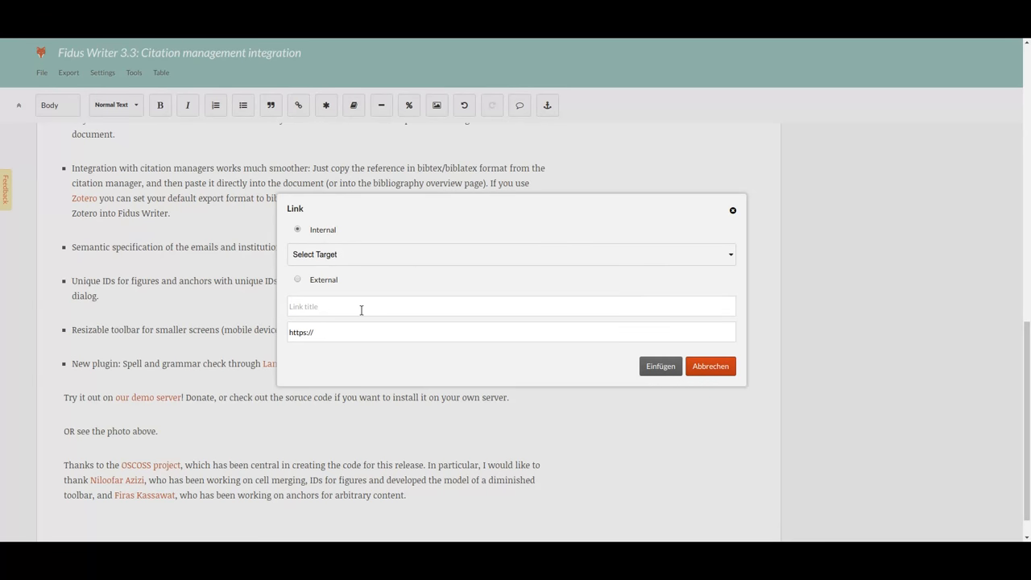
{"action": "left_click", "coordinate": [512, 255]}
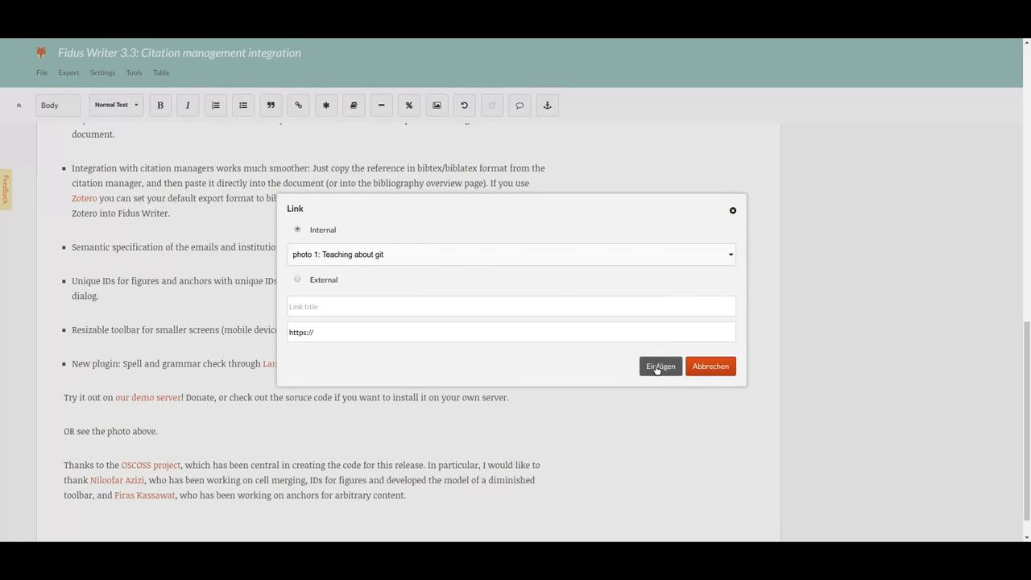
{"action": "left_click", "coordinate": [660, 366]}
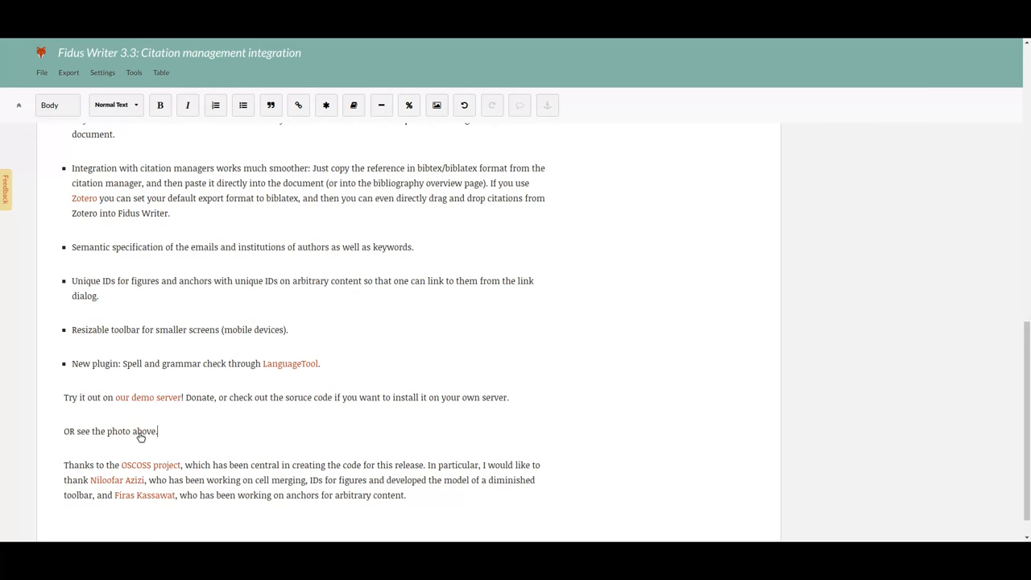
Scroll up to the photo captioned 'photo 1: Teaching about git' near the top of the document.
{"action": "scroll", "scroll_direction": "up", "scroll_amount": 3}
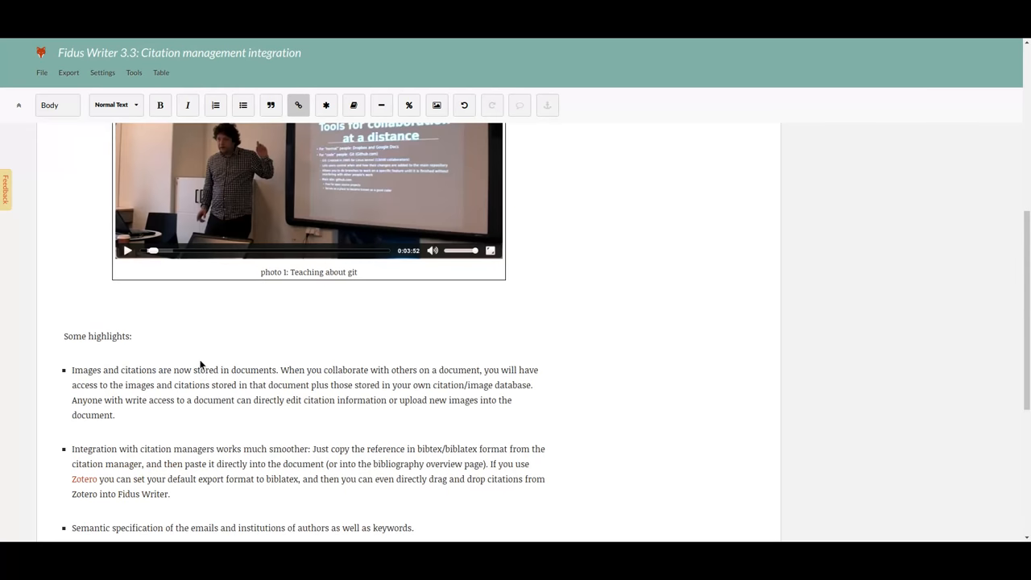
{"action": "scroll", "scroll_direction": "up", "scroll_amount": 3}
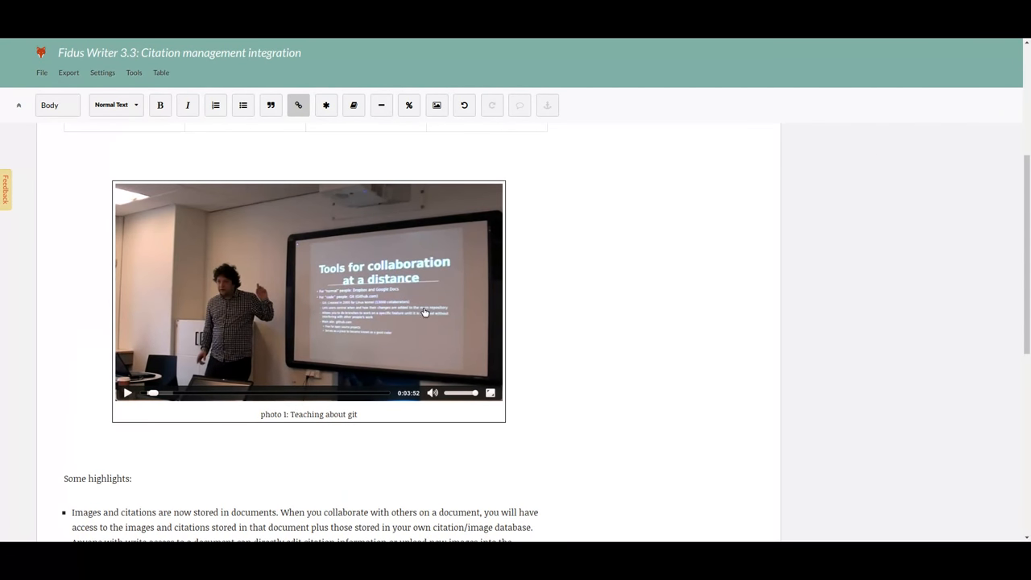
{"action": "mouse_move", "coordinate": [973, 50]}
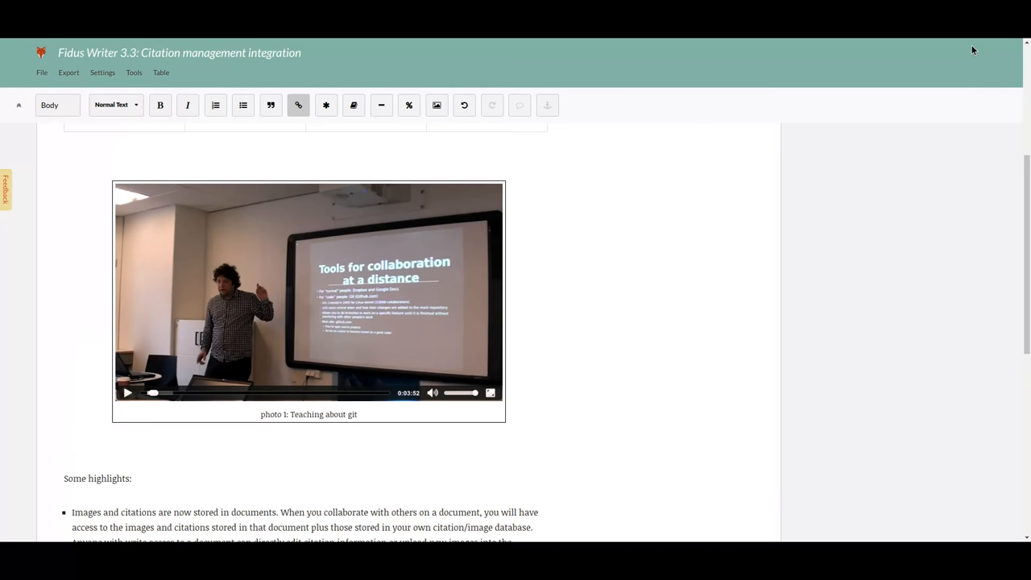
{"action": "scroll", "scroll_direction": "up", "scroll_amount": 3}
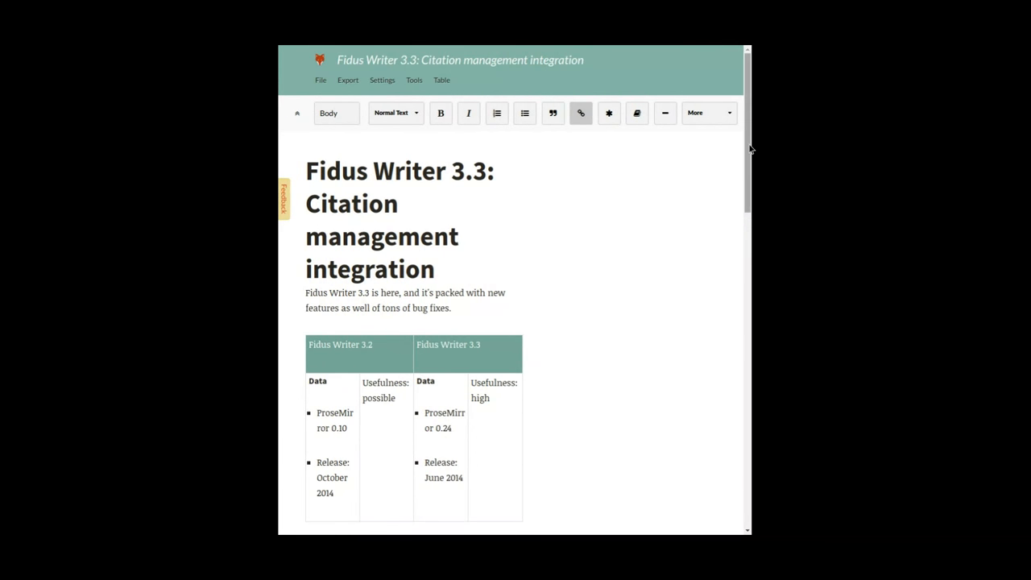
Show the collapsed toolbar's More menu listing Math, Figure and Undo in the narrow window.
{"action": "left_click", "coordinate": [696, 112]}
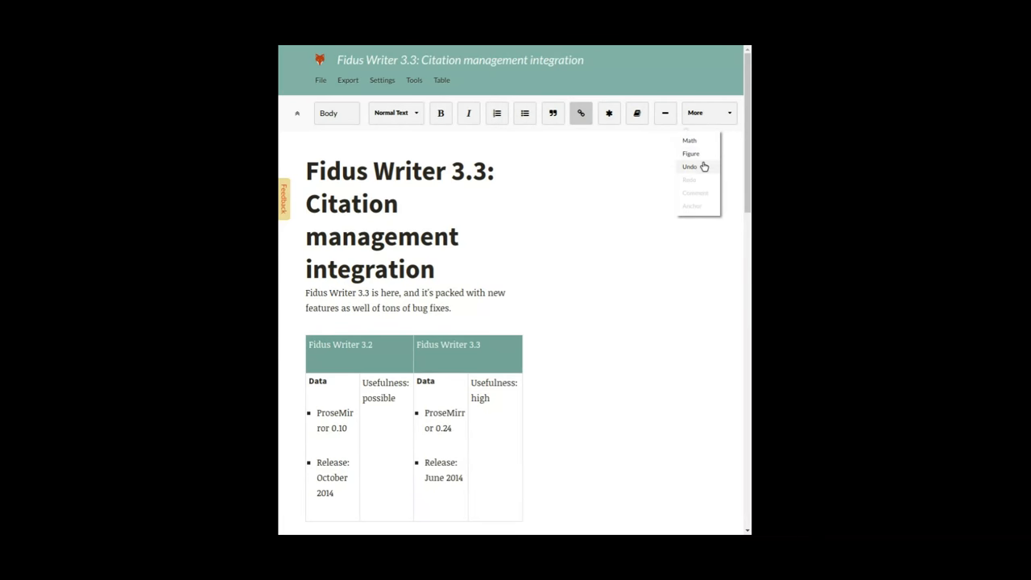